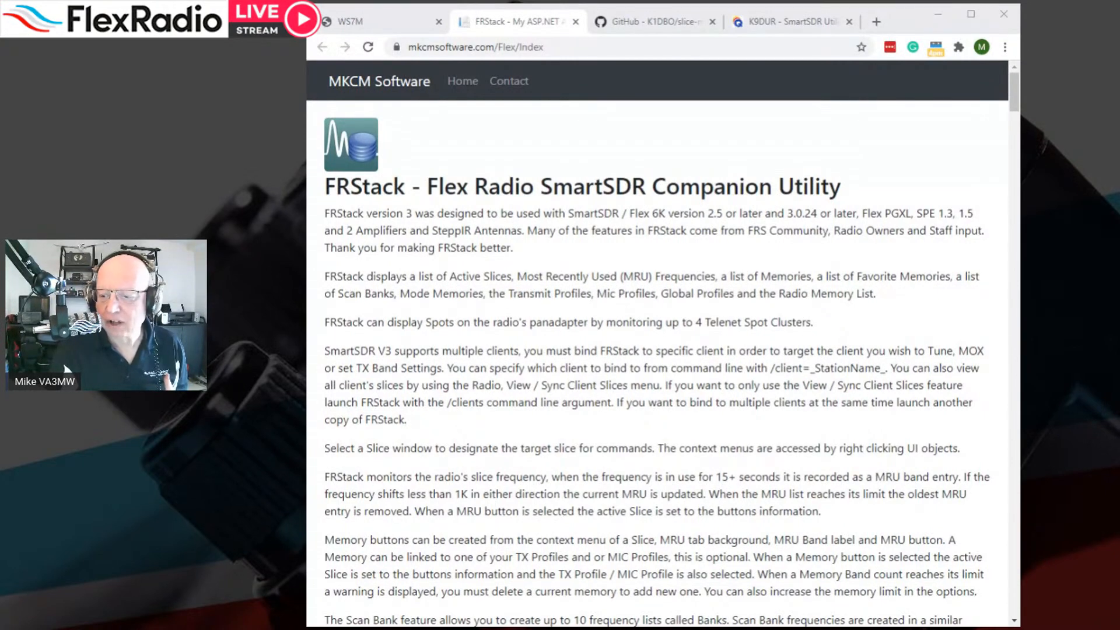
- Scroll down the FRStack web page before switching to the FRStack application window
{"action": "scroll", "scroll_direction": "down", "scroll_amount": 3}
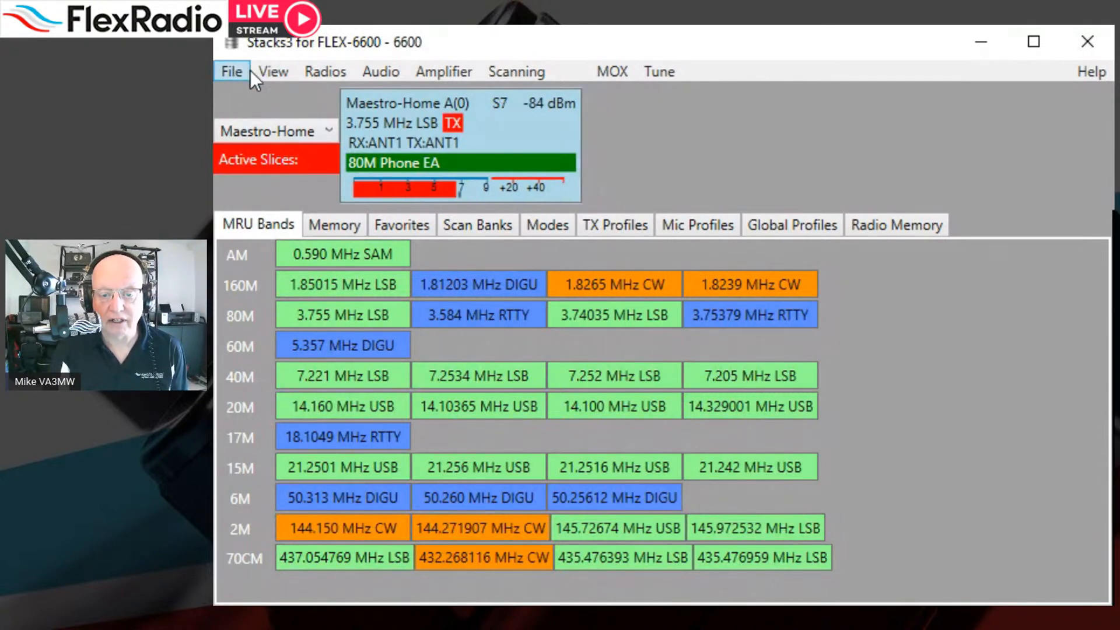
- Browse the Radios, Scanning, Amplifier and File menus, then bring up Options on the User Interface settings
{"action": "left_click", "coordinate": [324, 71]}
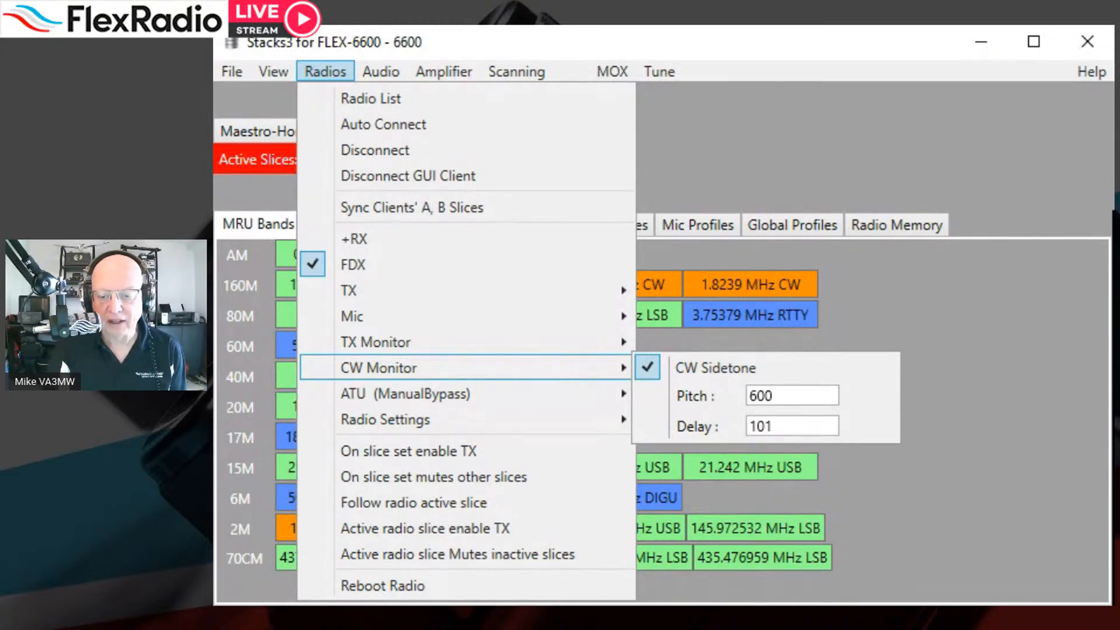
{"action": "mouse_move", "coordinate": [409, 450]}
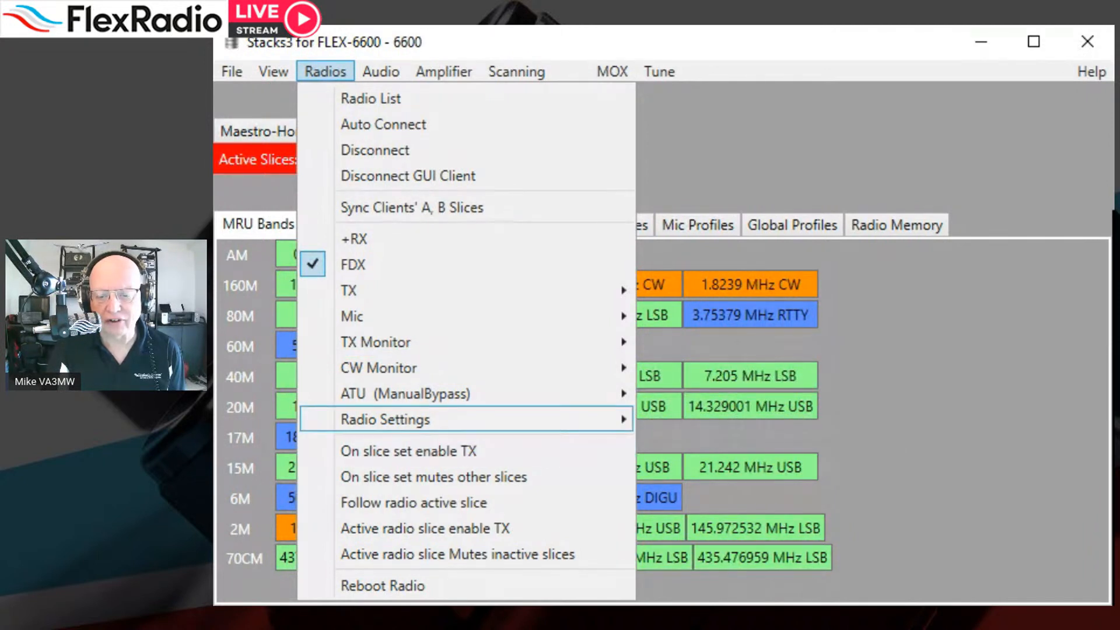
{"action": "left_click", "coordinate": [384, 418]}
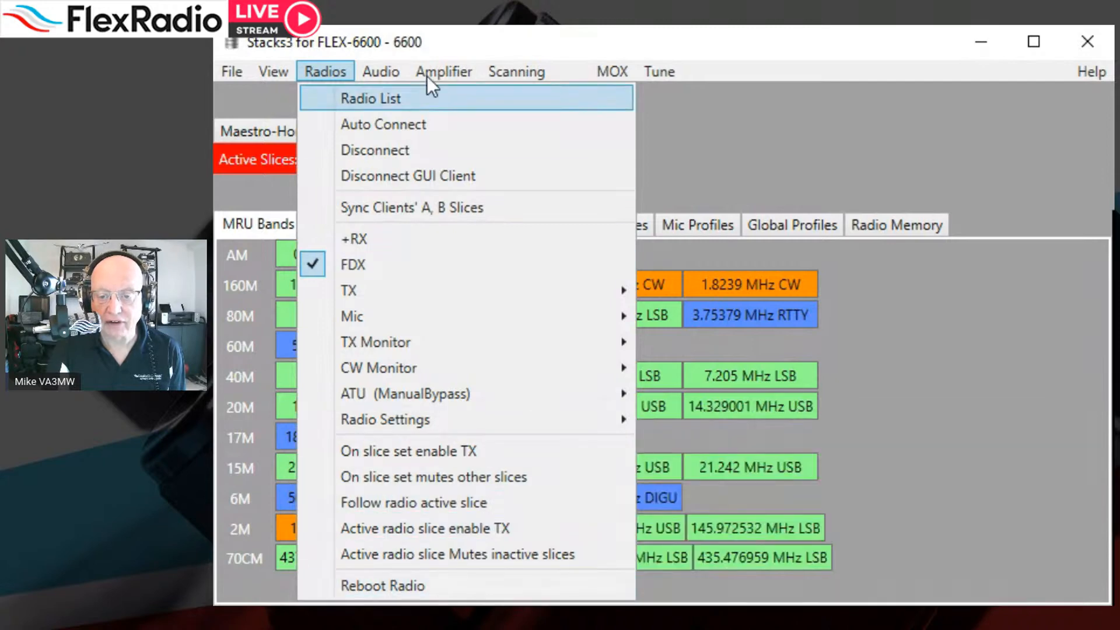
{"action": "left_click", "coordinate": [516, 71]}
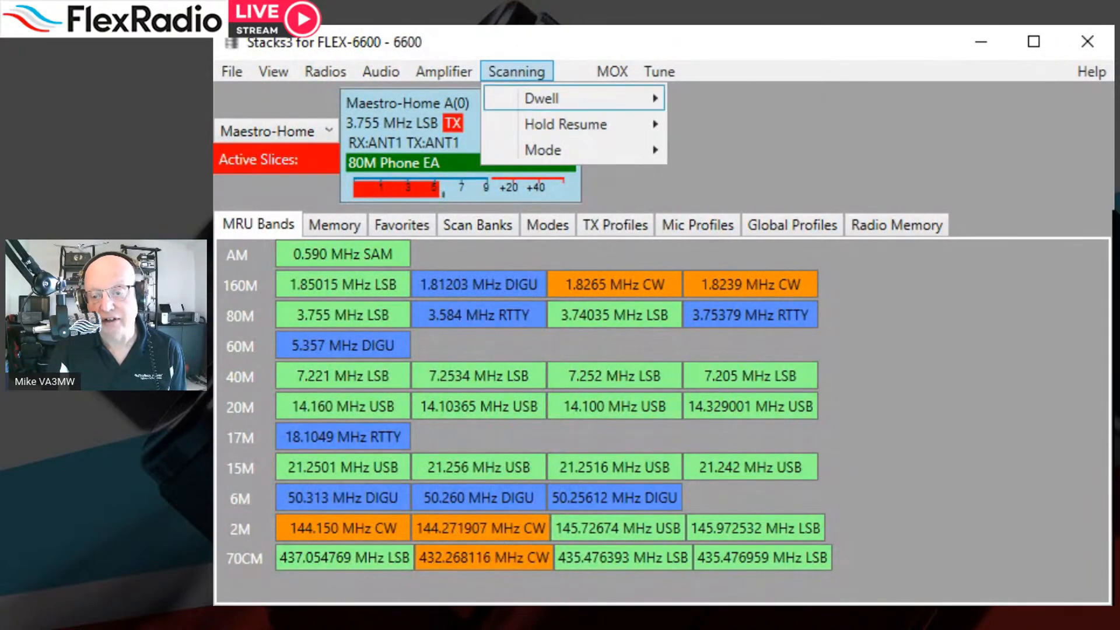
{"action": "left_click", "coordinate": [443, 72]}
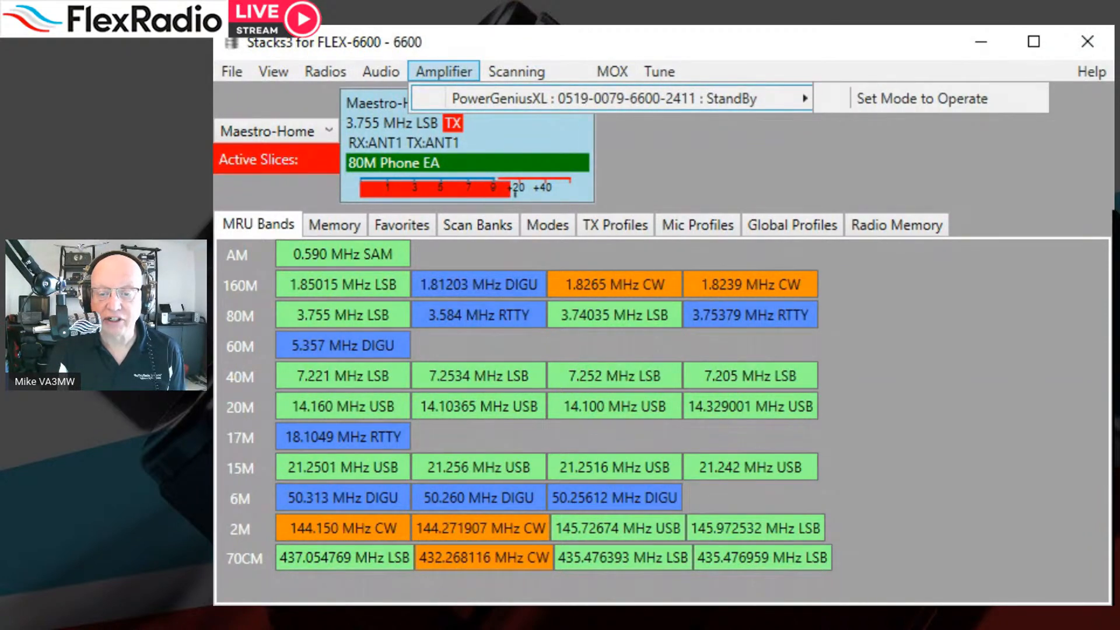
{"action": "left_click", "coordinate": [231, 71]}
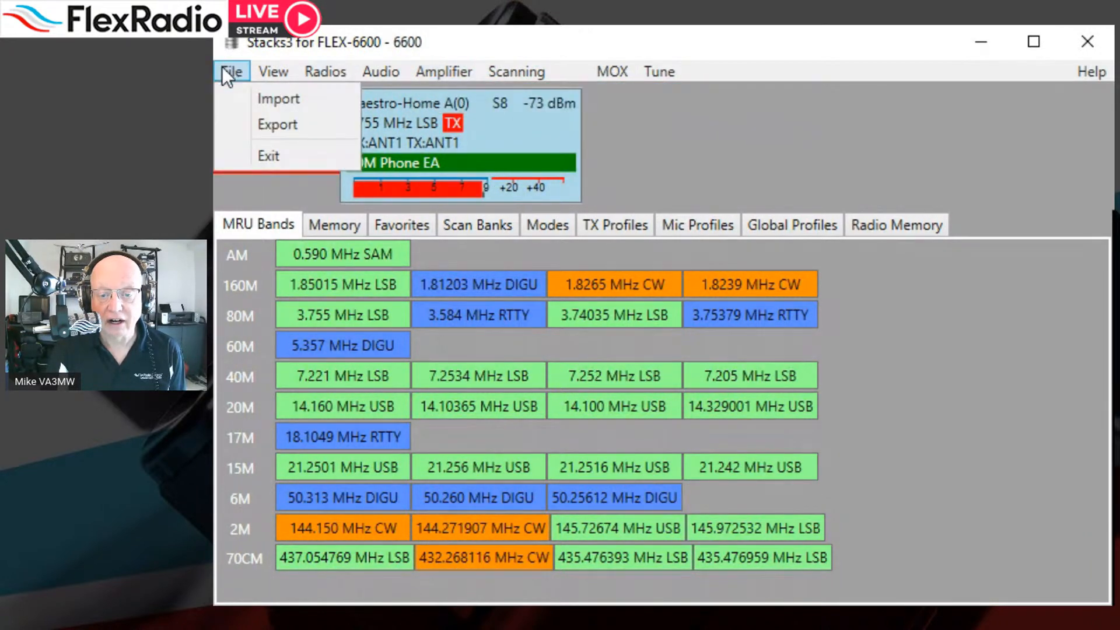
{"action": "left_click", "coordinate": [272, 71]}
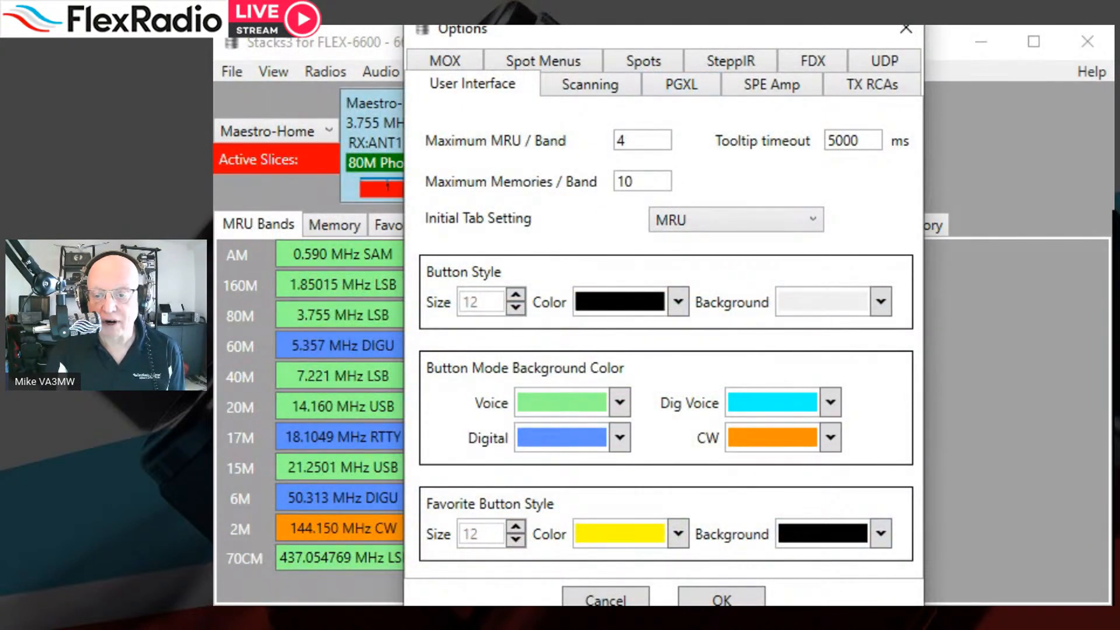
- Review the PGXL, SPE Amp, TX RCAs and Spot Menus option pages, then close the Options window
{"action": "left_click", "coordinate": [680, 84]}
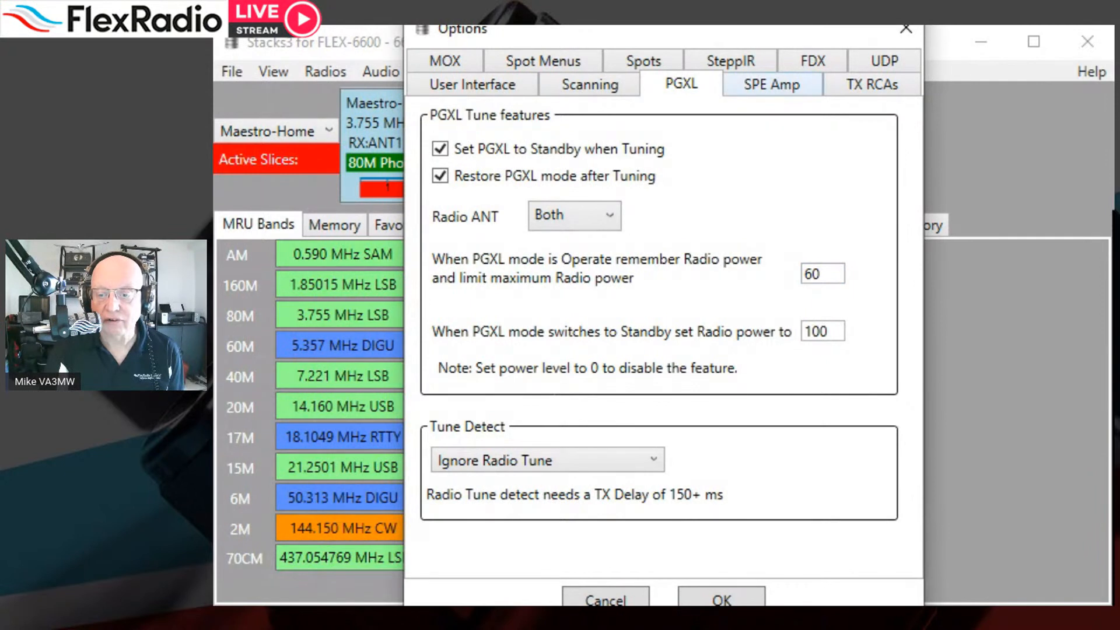
{"action": "left_click", "coordinate": [770, 84]}
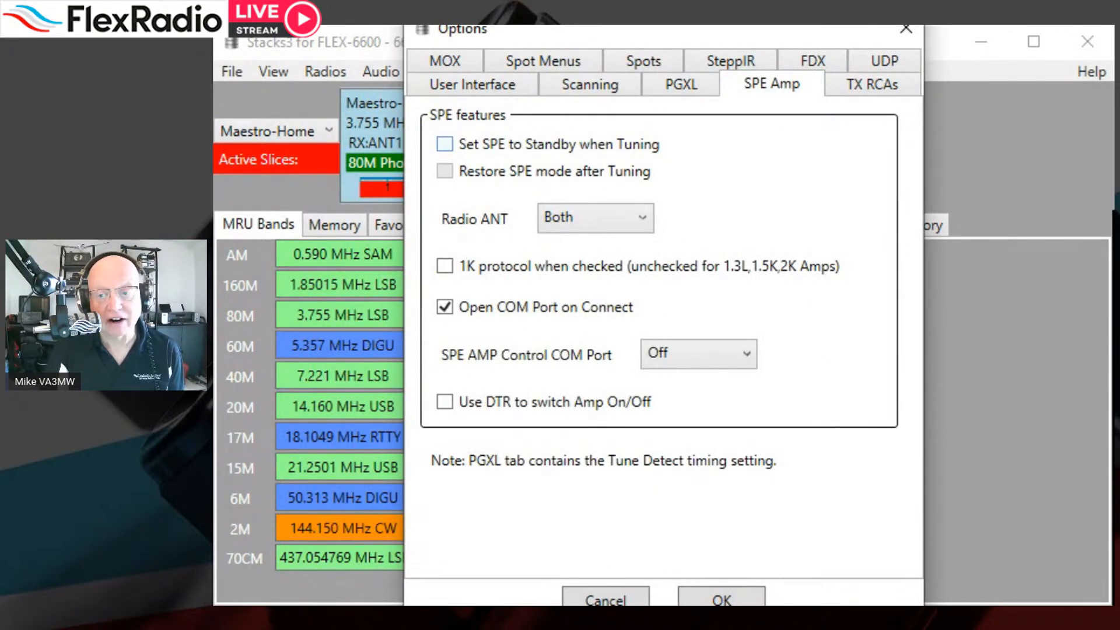
{"action": "left_click", "coordinate": [870, 84]}
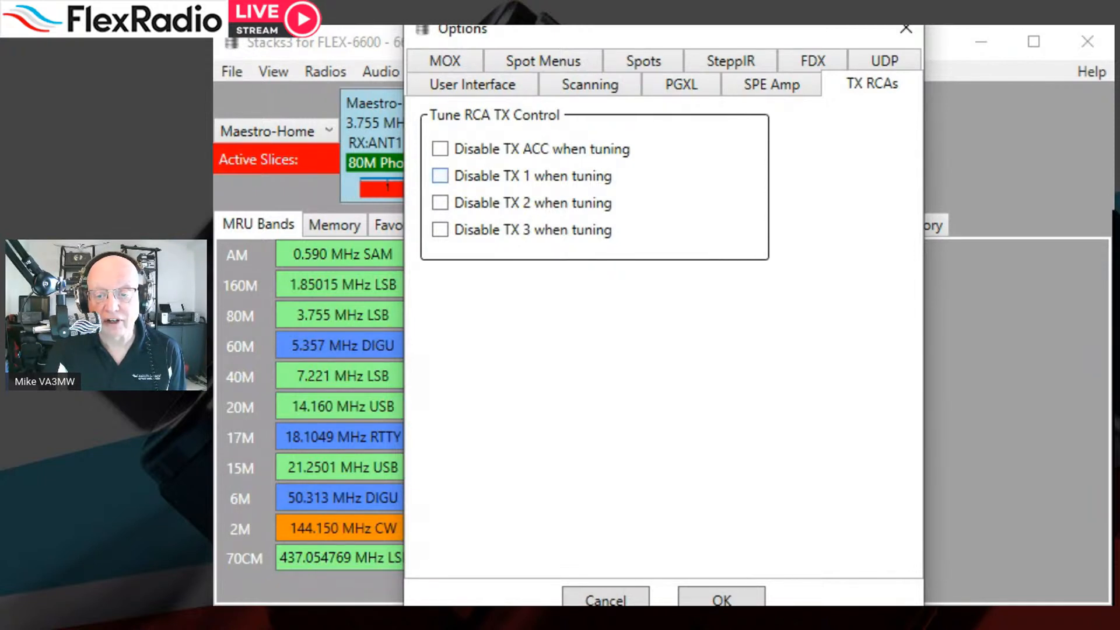
{"action": "left_click", "coordinate": [439, 176]}
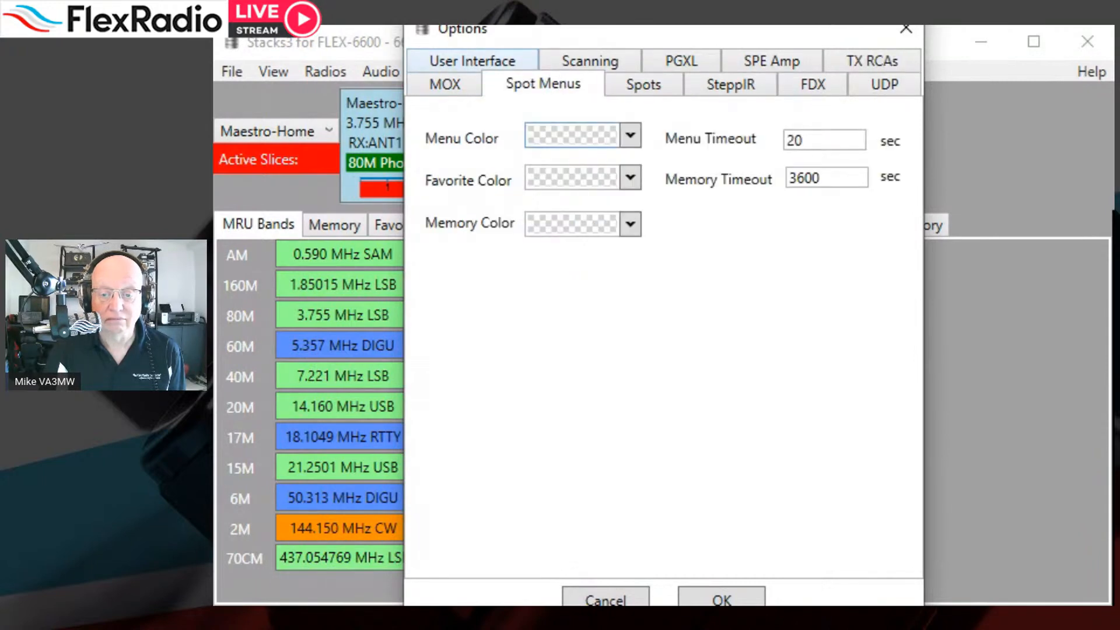
{"action": "left_click", "coordinate": [473, 60]}
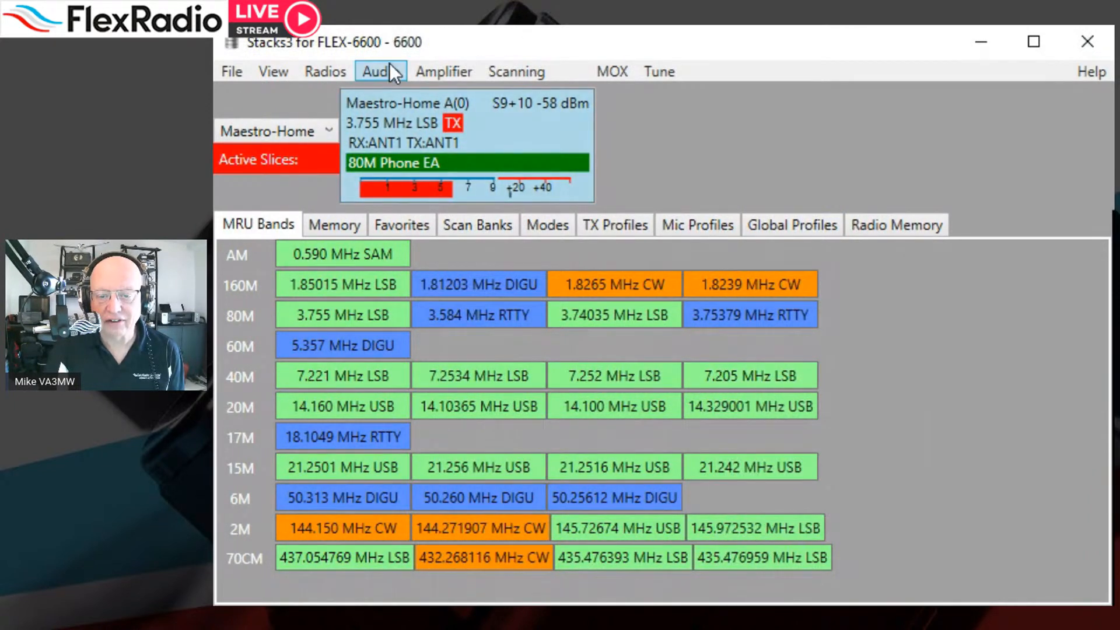
- Show the Audio menu's level and mute controls, then the Radios menu's connection and slice options
{"action": "left_click", "coordinate": [374, 71]}
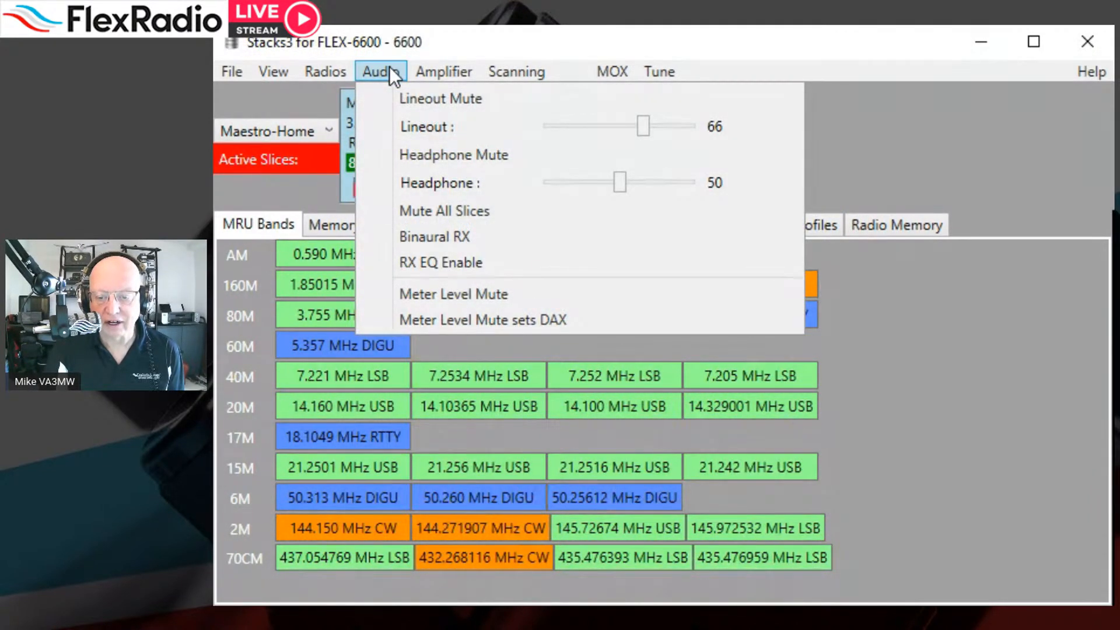
{"action": "left_click", "coordinate": [324, 71]}
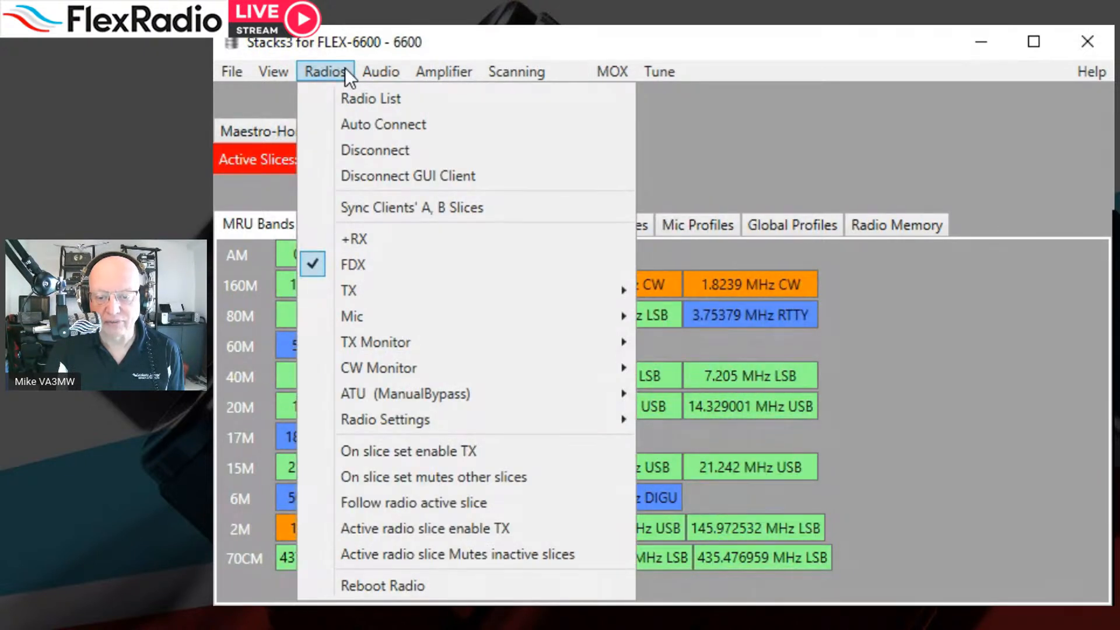
{"action": "mouse_move", "coordinate": [412, 208]}
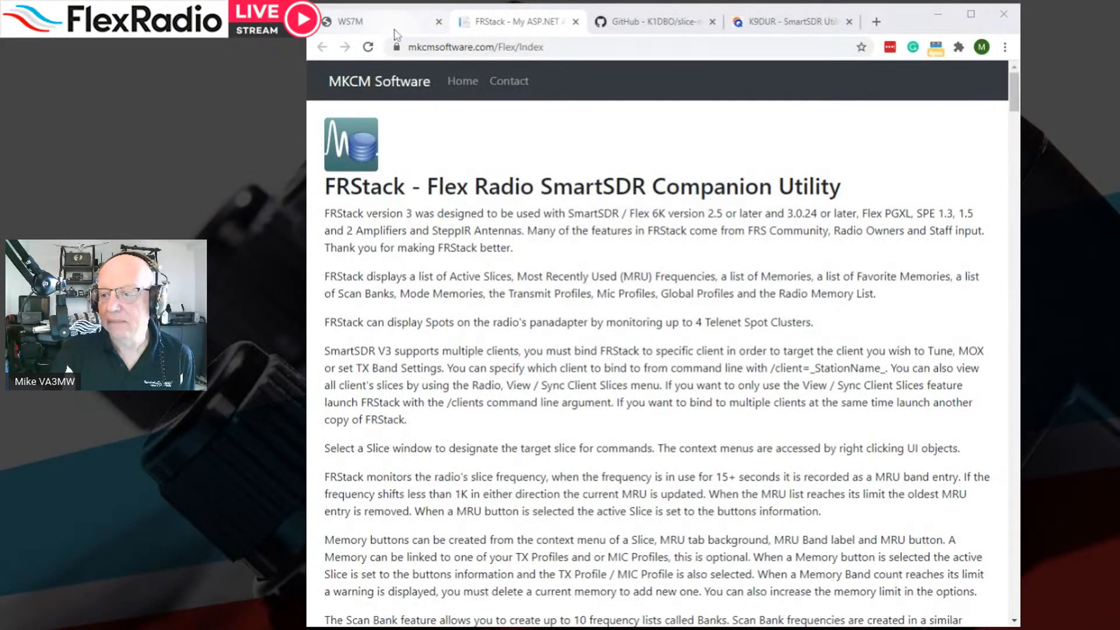
- Read the slice-master-6000 GitHub README from Features through Introduction down to Getting Started
{"action": "left_click", "coordinate": [650, 21]}
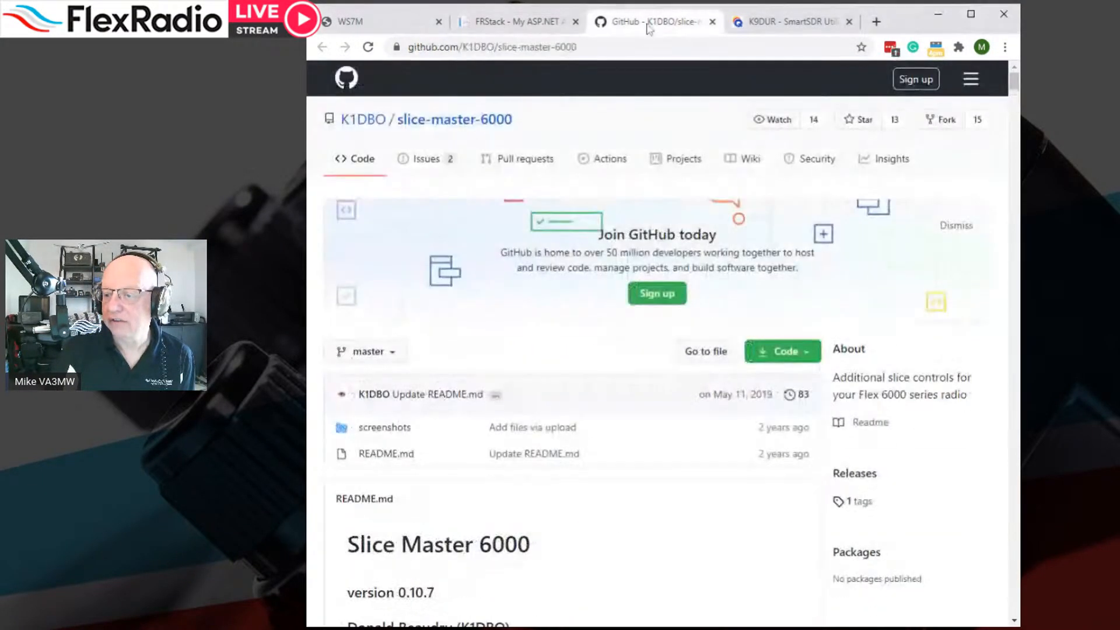
{"action": "scroll", "scroll_direction": "down", "scroll_amount": 3}
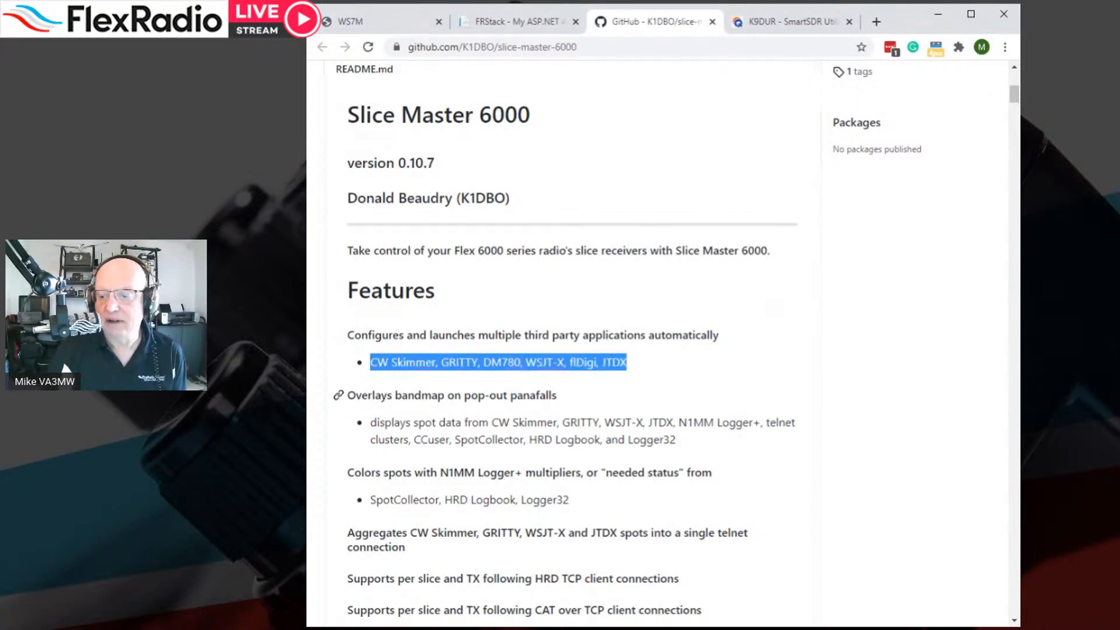
{"action": "scroll", "scroll_direction": "down", "scroll_amount": 3}
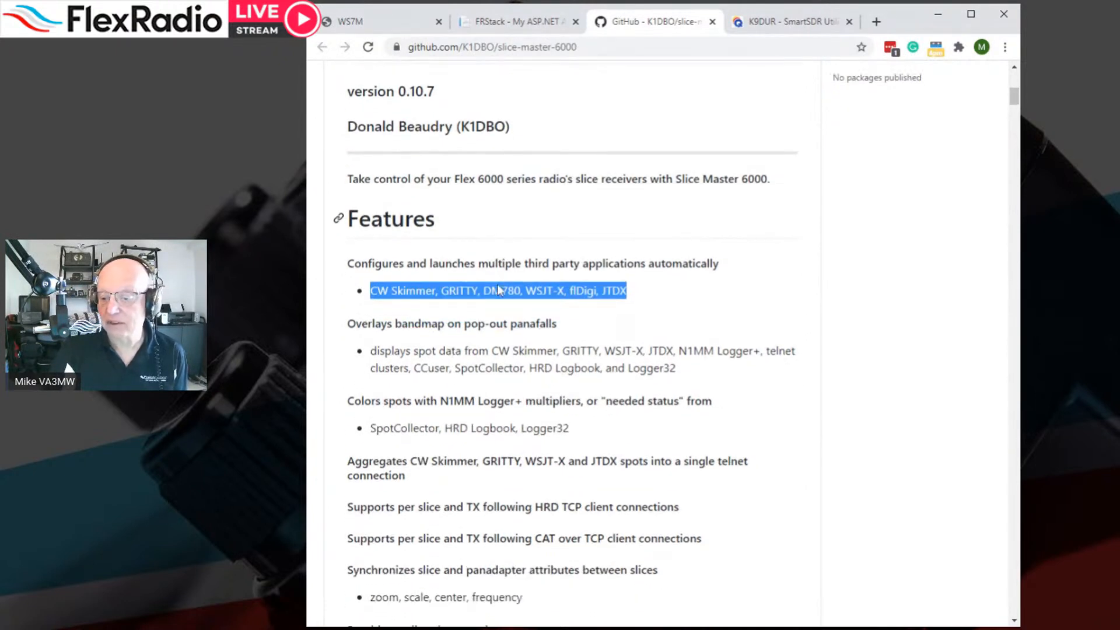
{"action": "scroll", "scroll_direction": "down", "scroll_amount": 3}
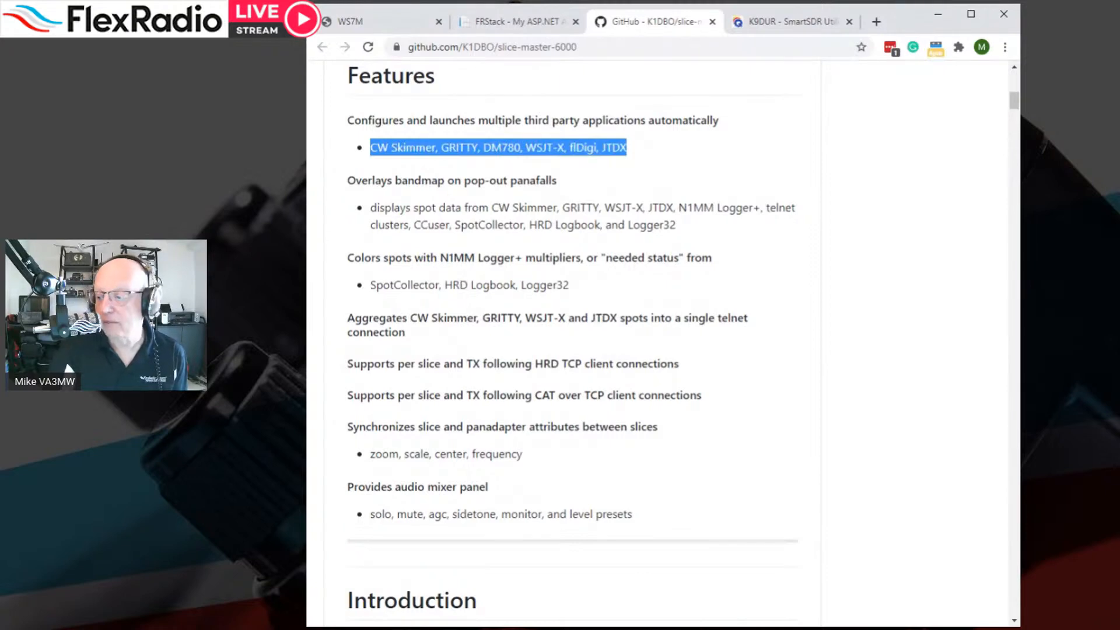
{"action": "scroll", "scroll_direction": "down", "scroll_amount": 3}
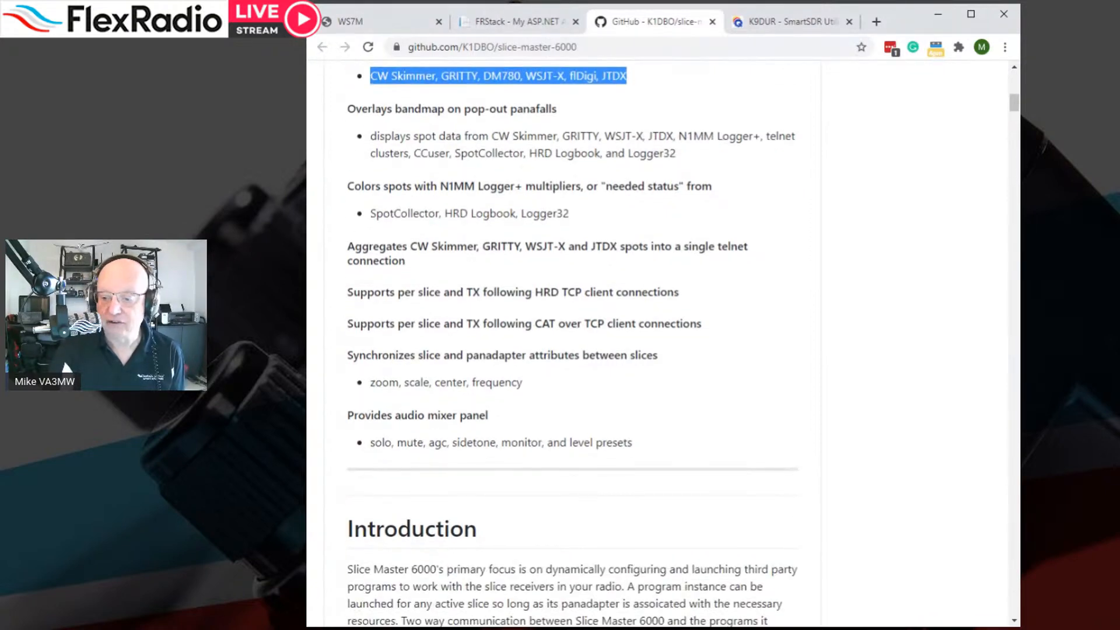
{"action": "scroll", "scroll_direction": "down", "scroll_amount": 3}
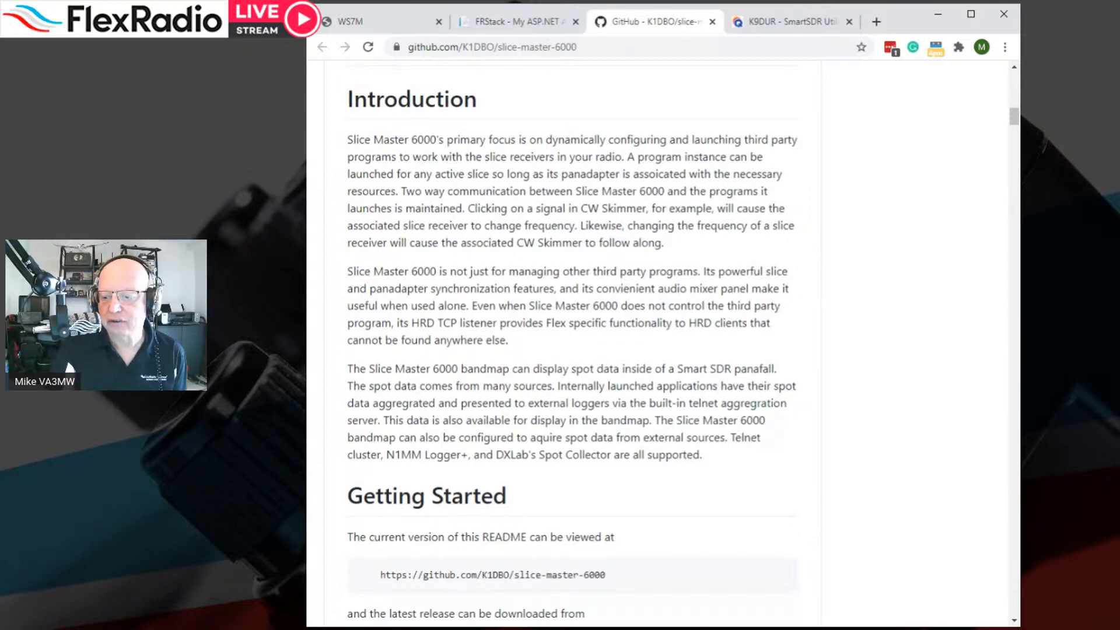
{"action": "scroll", "scroll_direction": "down", "scroll_amount": 3}
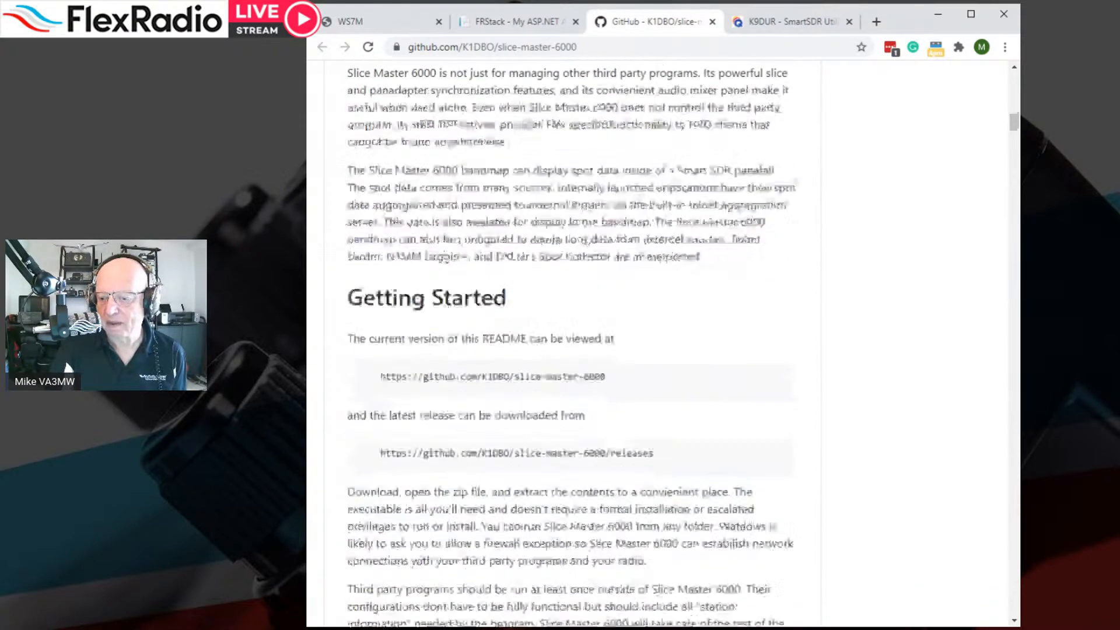
{"action": "scroll", "scroll_direction": "down", "scroll_amount": 3}
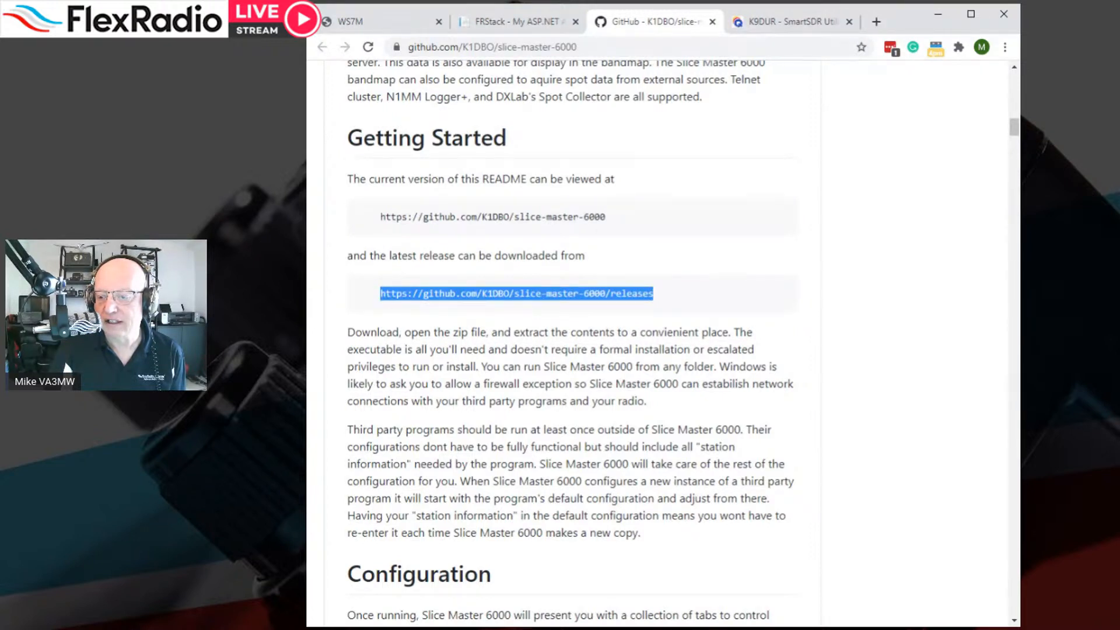
- Go to the Slice Master 6000 releases page and scroll to the Public beta v0.10.7 changelog
{"action": "left_click", "coordinate": [515, 292]}
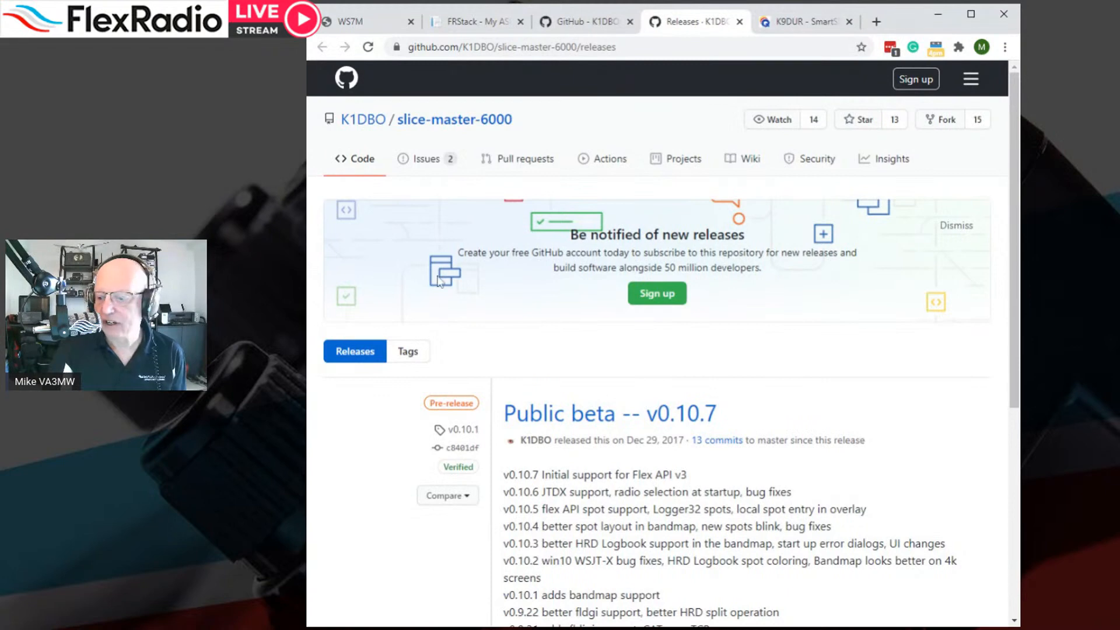
{"action": "scroll", "scroll_direction": "down", "scroll_amount": 3}
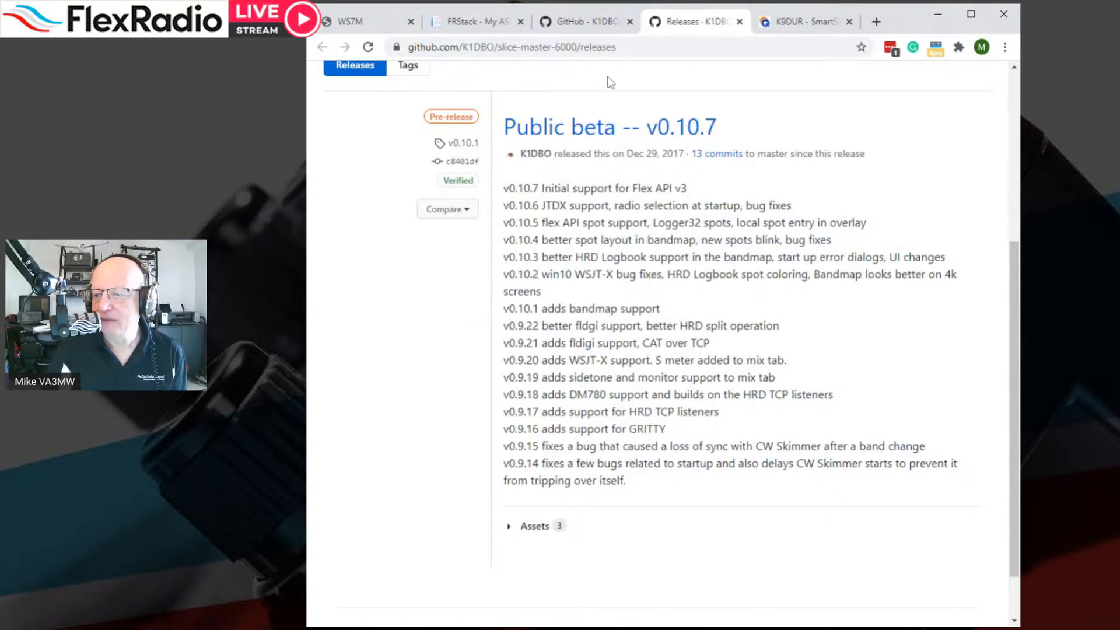
- Browse K9DUR's SmartSDR Utilities listings (MorseKeyer6k, SDRAutoCenter, SDRMemory6k, SDRMonitor) and return to the top
{"action": "left_click", "coordinate": [804, 21]}
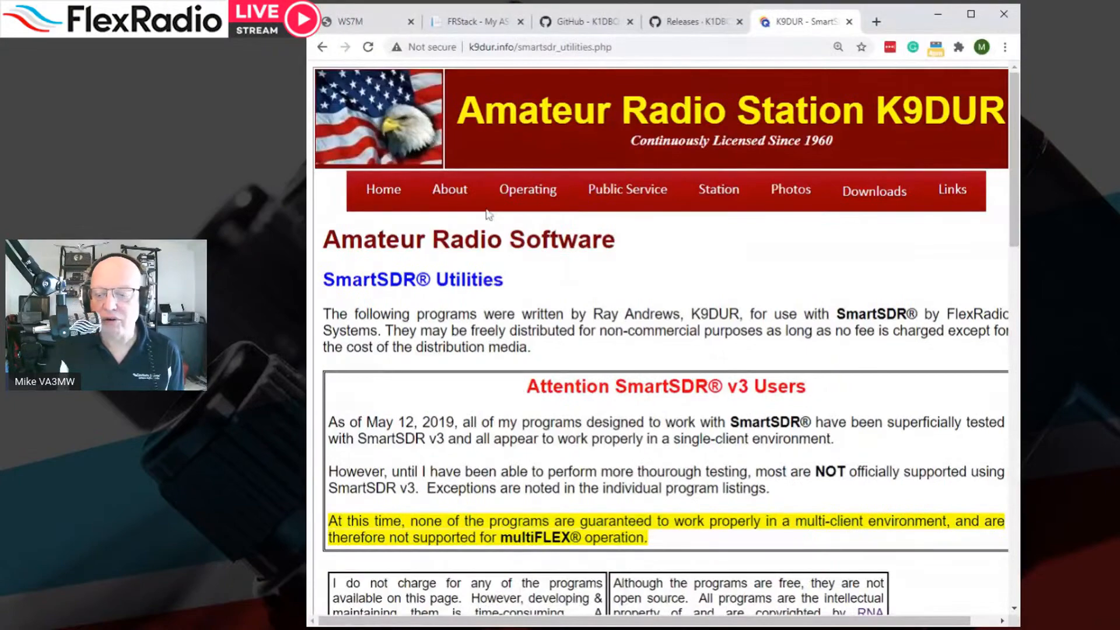
{"action": "scroll", "scroll_direction": "down", "scroll_amount": 3}
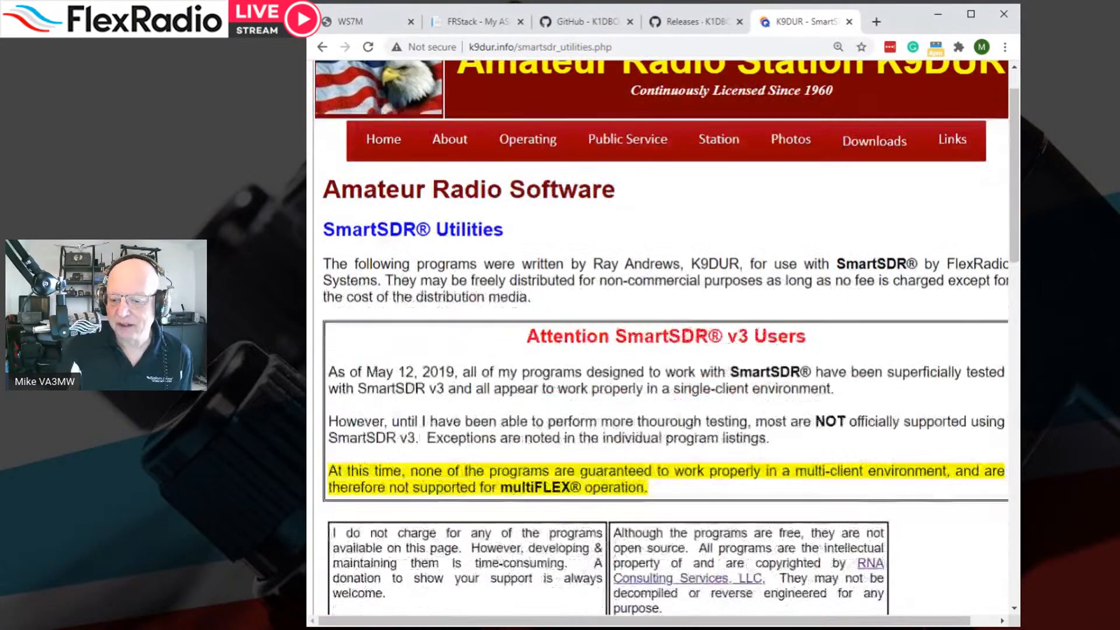
{"action": "scroll", "scroll_direction": "down", "scroll_amount": 3}
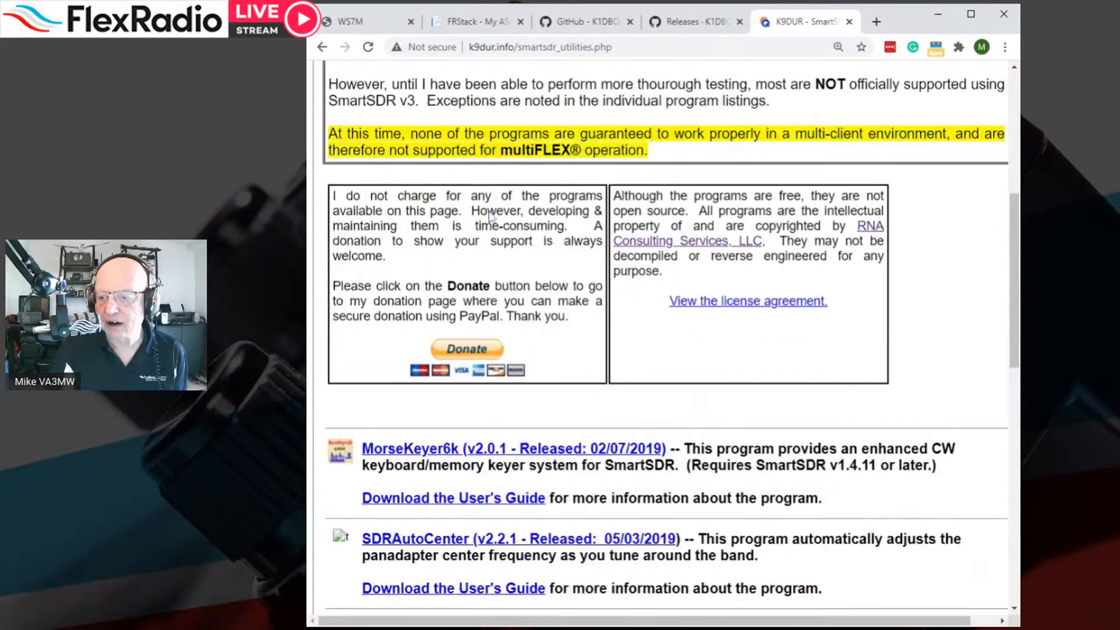
{"action": "scroll", "scroll_direction": "down", "scroll_amount": 3}
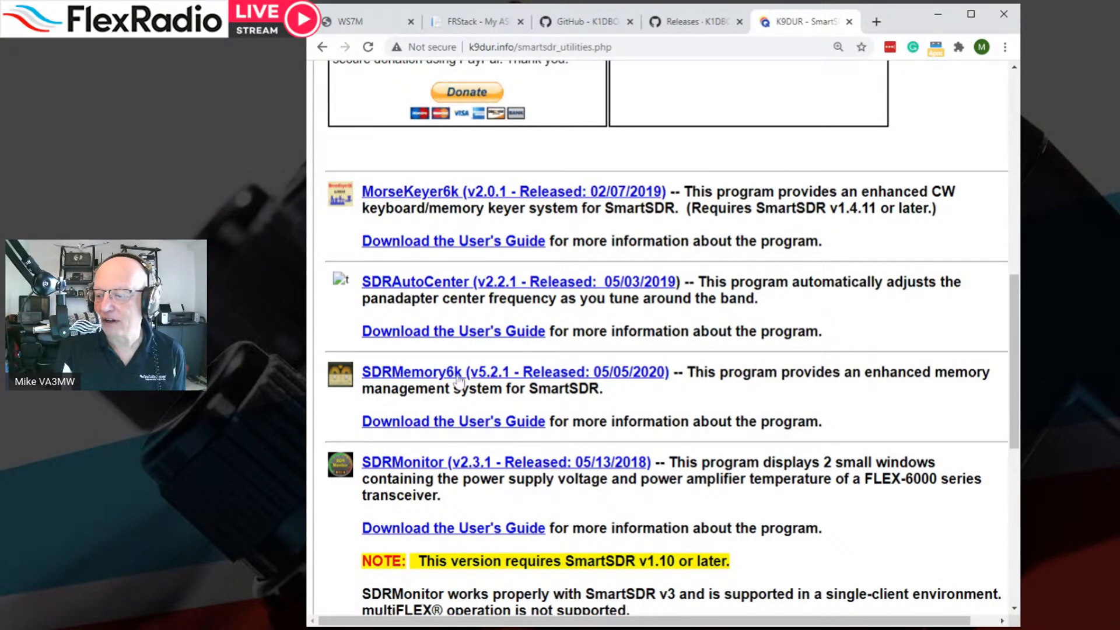
{"action": "scroll", "scroll_direction": "down", "scroll_amount": 3}
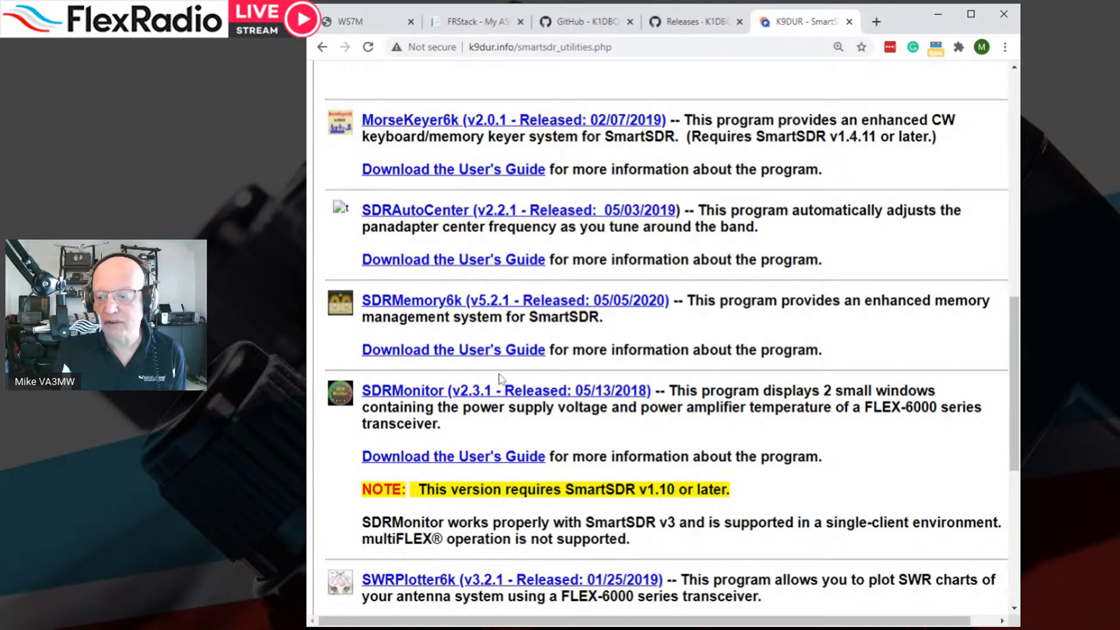
{"action": "scroll", "scroll_direction": "down", "scroll_amount": 3}
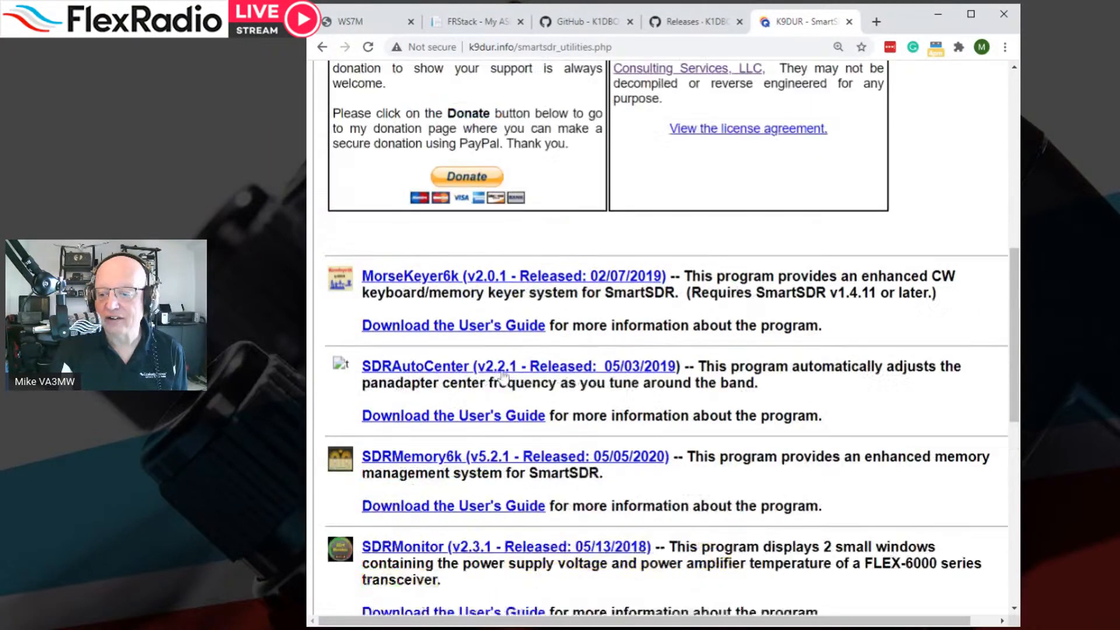
{"action": "scroll", "scroll_direction": "up", "scroll_amount": 3}
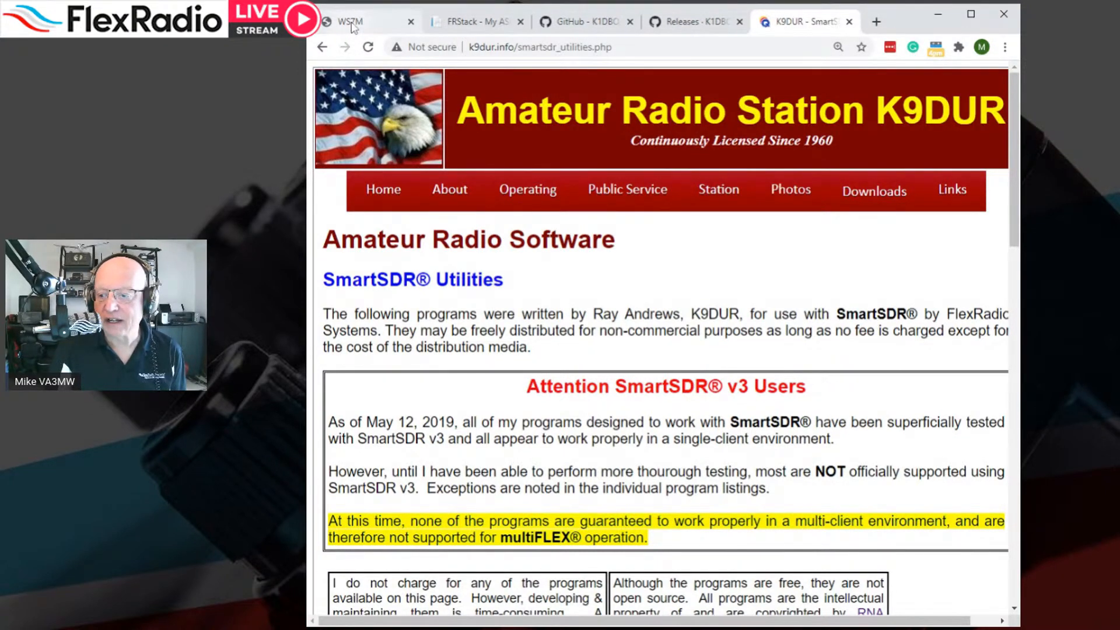
- Show the WS7M FRLogger page and scroll through its feature list to the FRLogger Group heading
{"action": "left_click", "coordinate": [346, 21]}
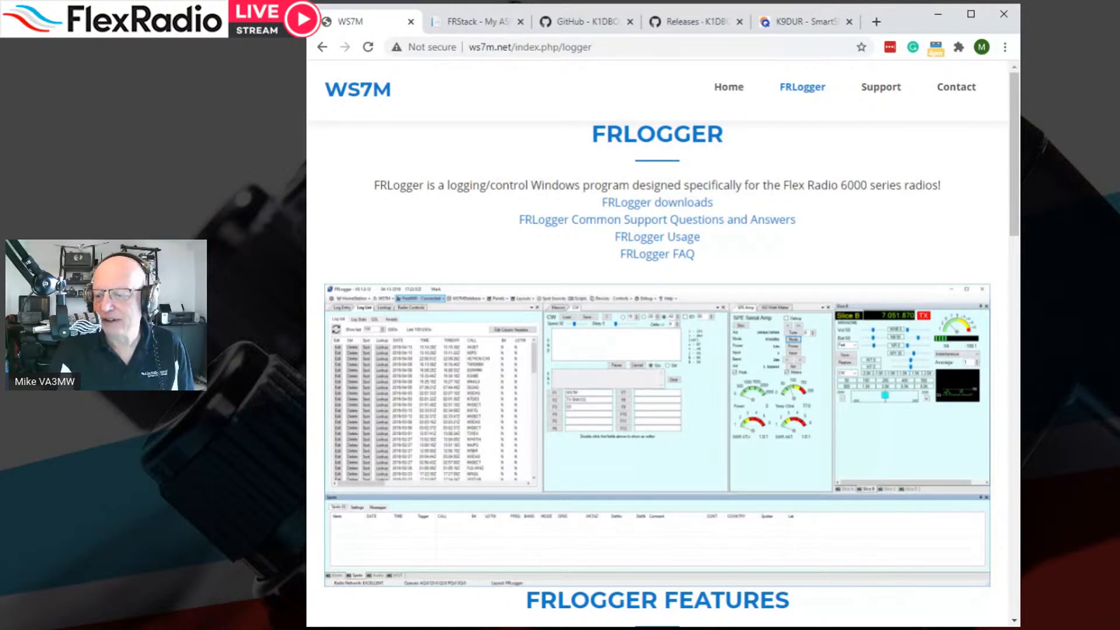
{"action": "left_click", "coordinate": [368, 47]}
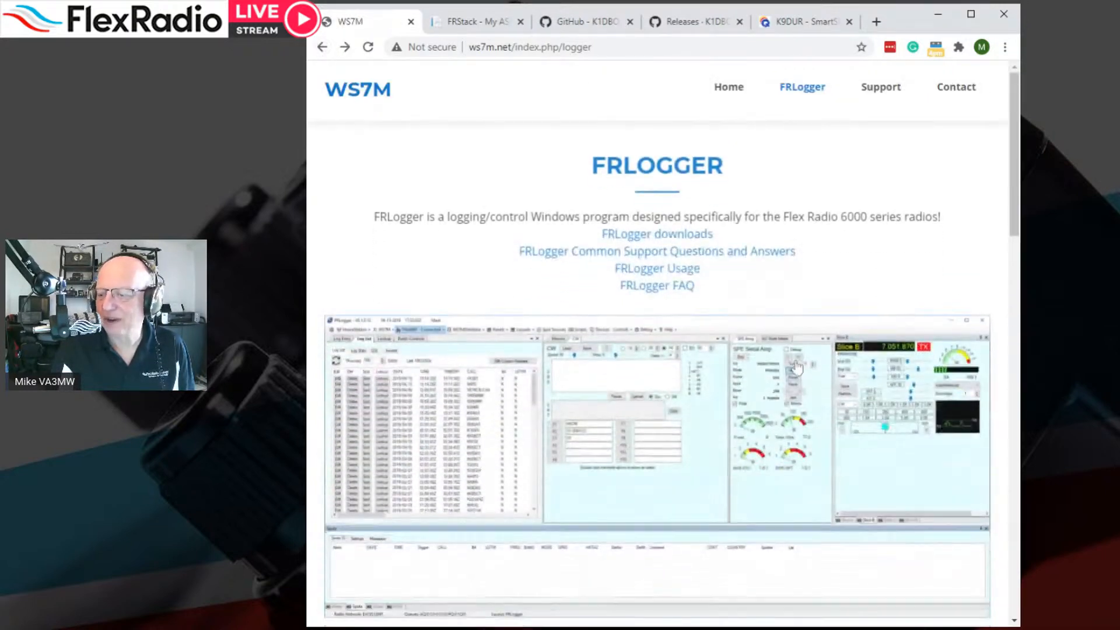
{"action": "scroll", "scroll_direction": "down", "scroll_amount": 3}
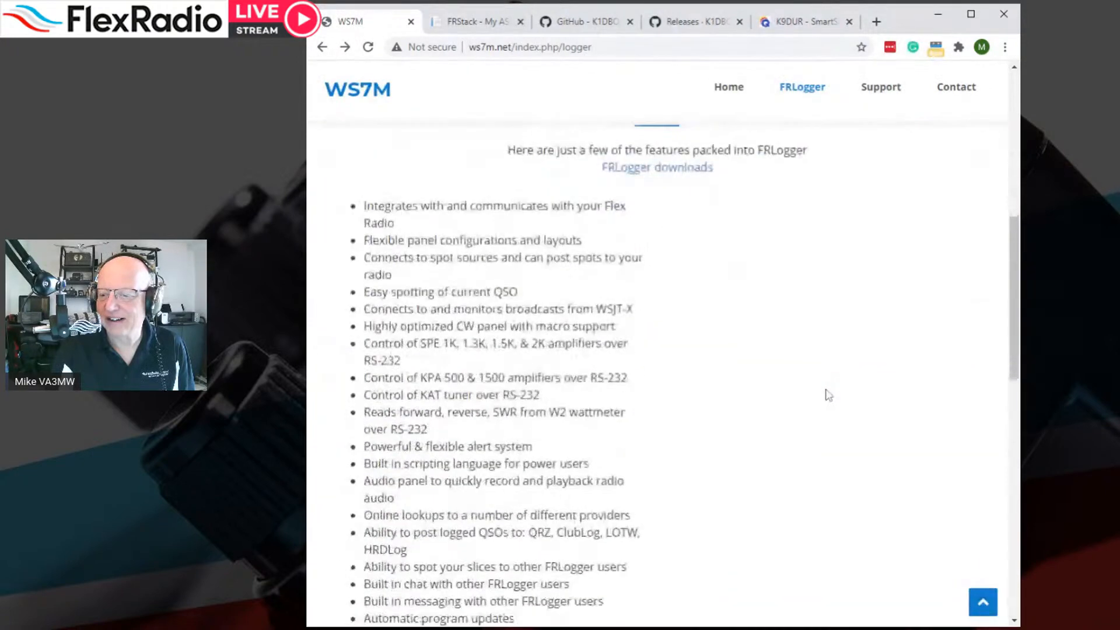
{"action": "scroll", "scroll_direction": "down", "scroll_amount": 3}
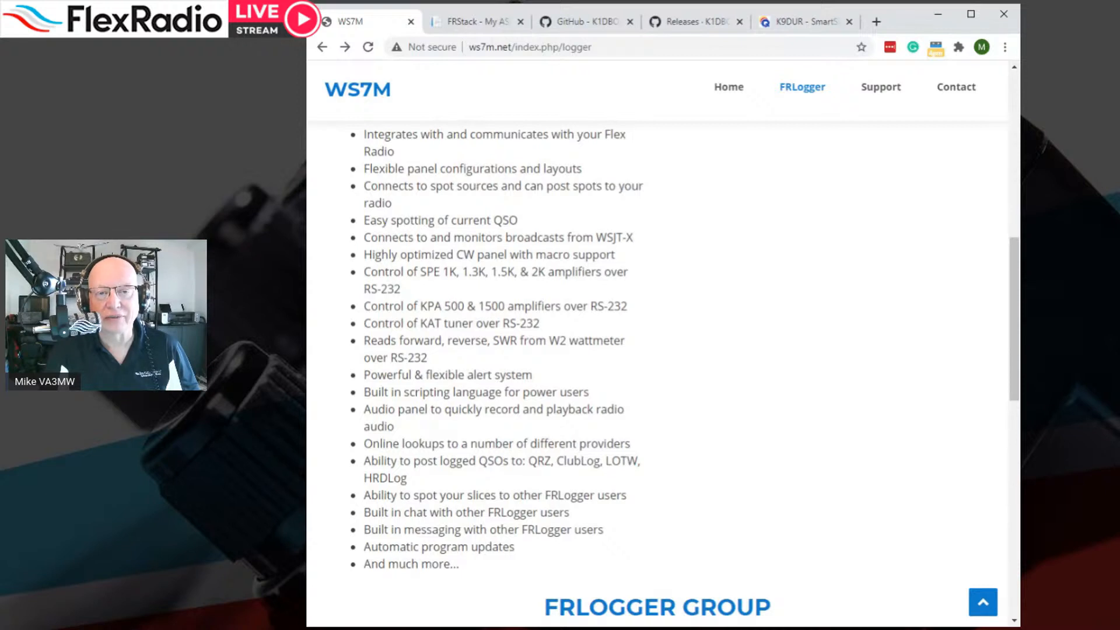
{"action": "mouse_move", "coordinate": [659, 278]}
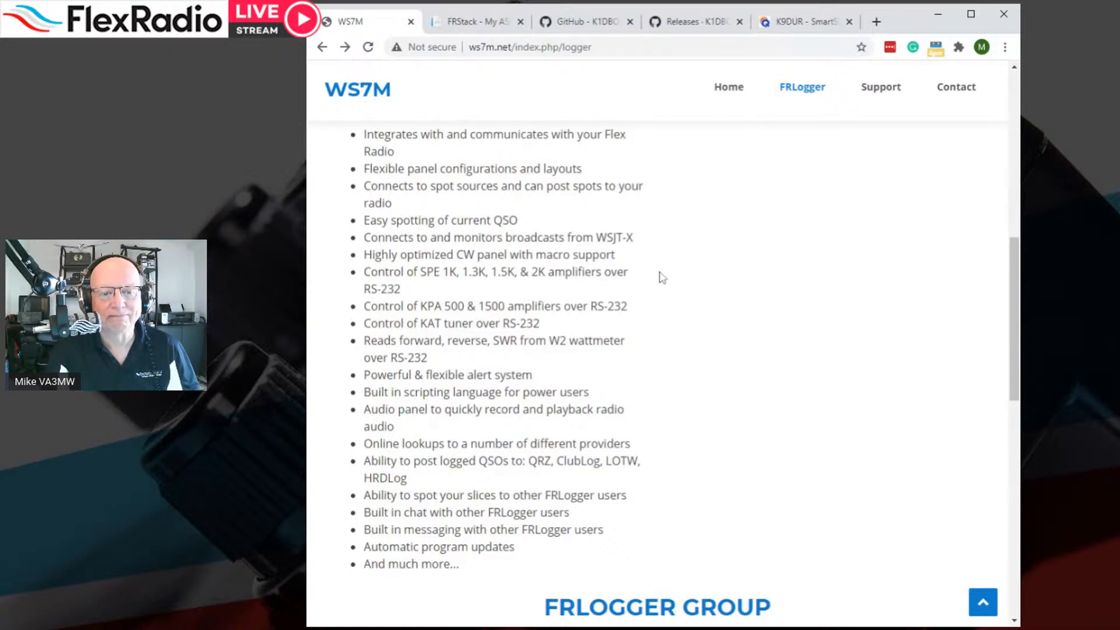